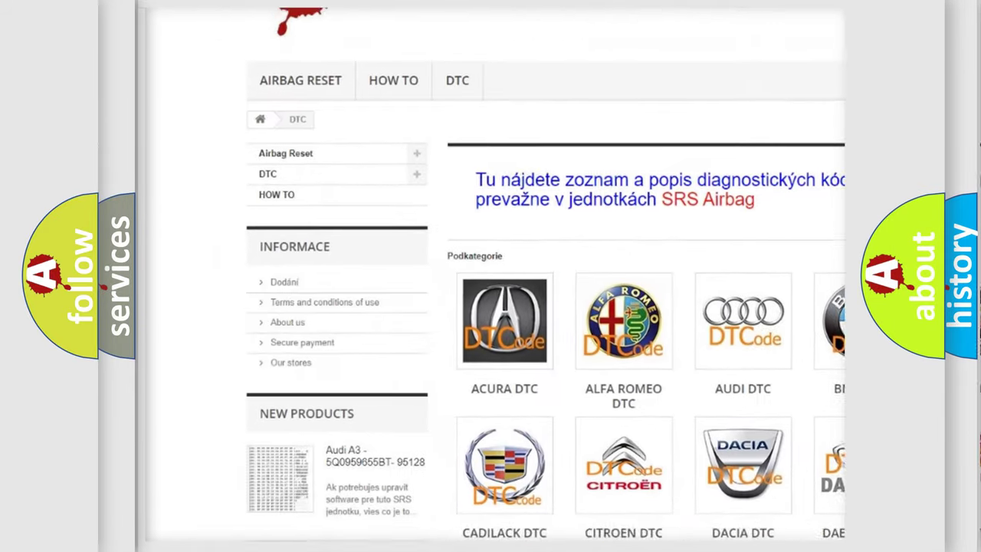
pyautogui.scroll(-3)
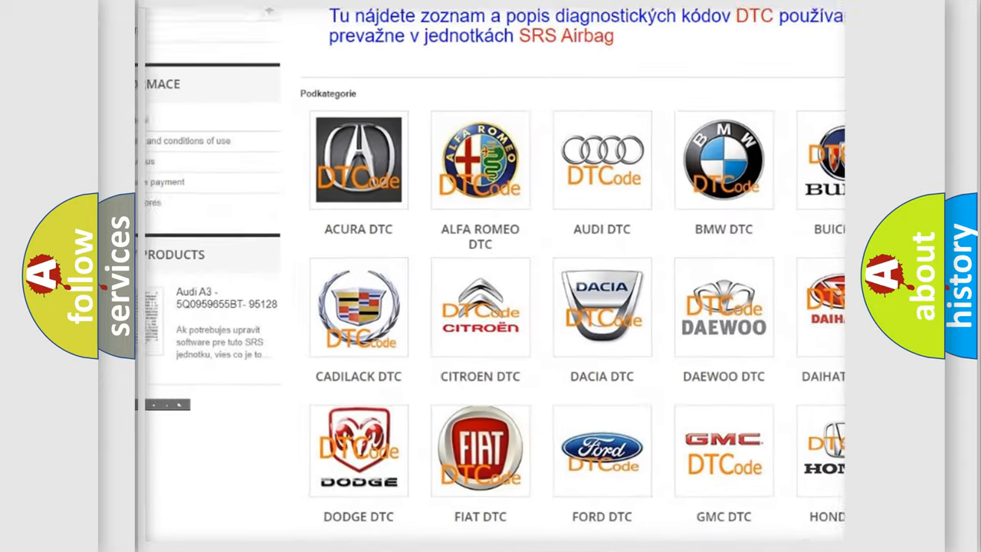
pyautogui.scroll(-3)
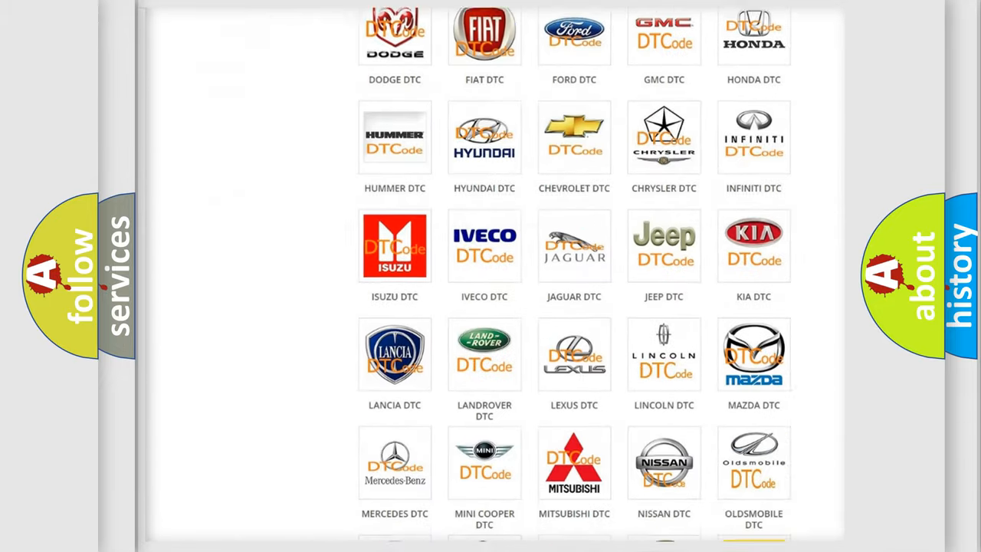
pyautogui.scroll(-3)
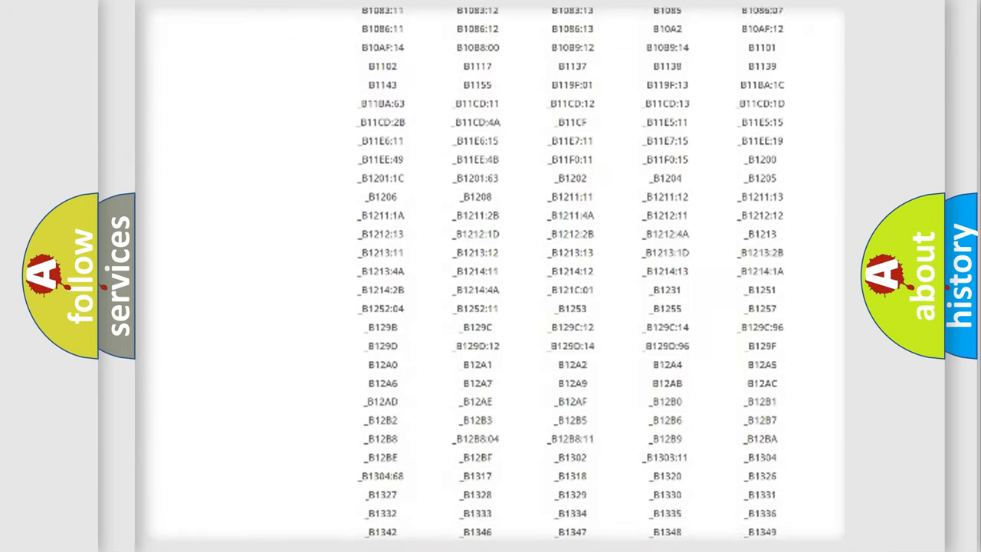
pyautogui.scroll(-3)
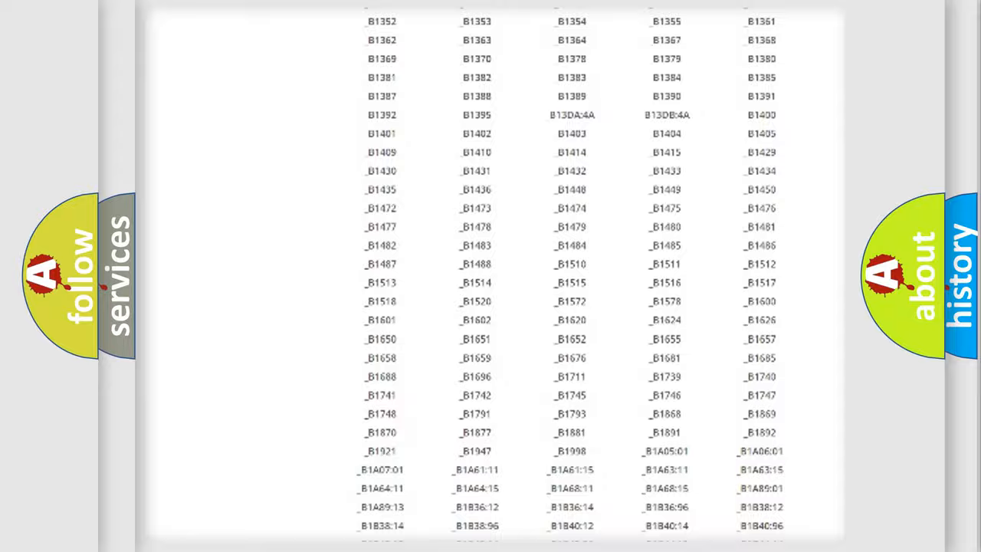